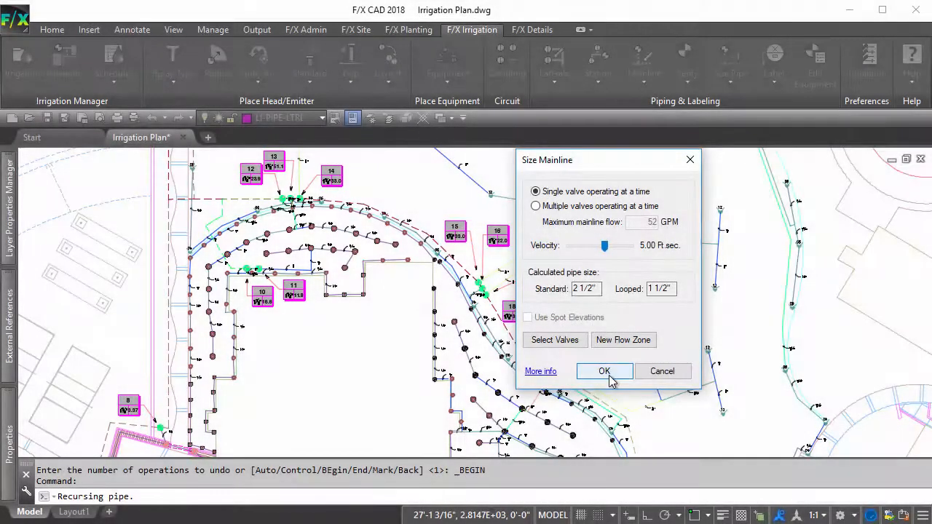
Accept mainline sizing, acknowledge the insufficient-flow error and dismiss the -14.88 gpm critical analysis
{"action": "left_click", "coordinate": [605, 371]}
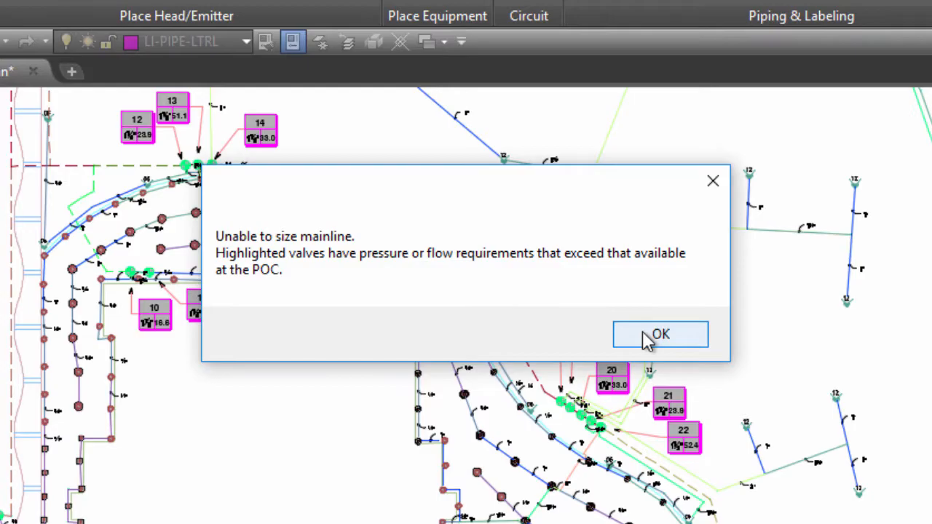
{"action": "left_click", "coordinate": [660, 334]}
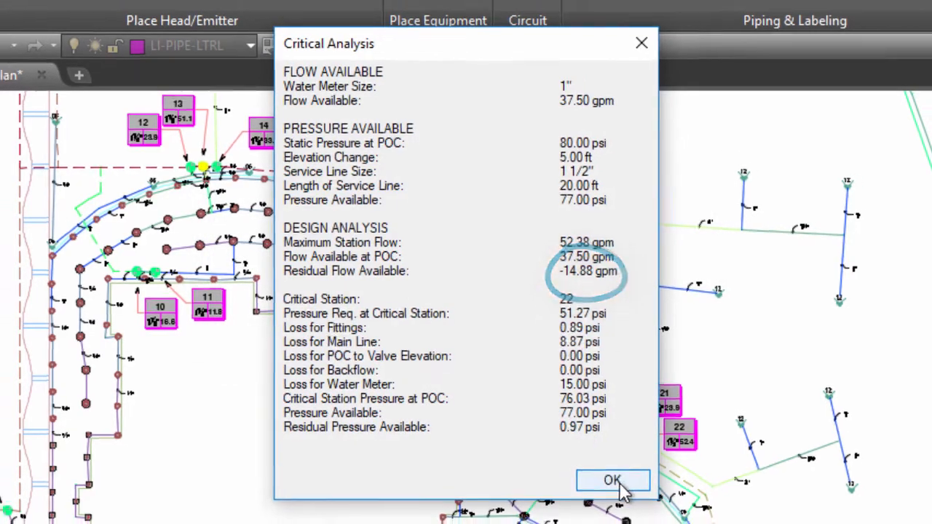
{"action": "left_click", "coordinate": [612, 481]}
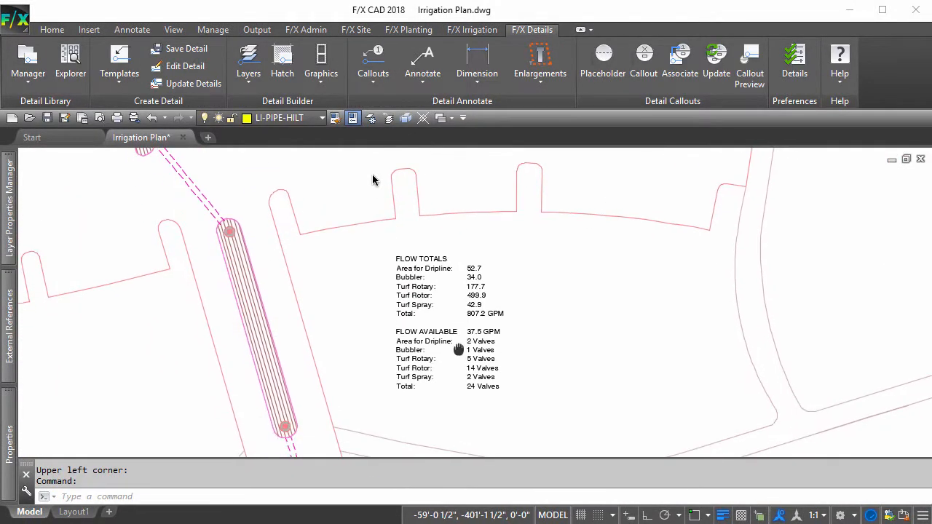
Place the flow totals schedule's upper-left corner on the plan sheet
{"action": "left_click", "coordinate": [472, 29]}
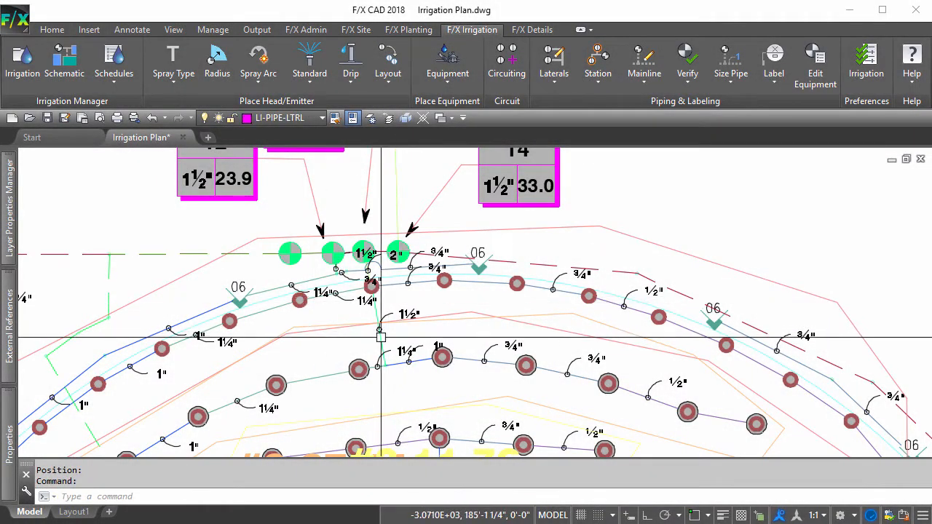
Run a lateral from the leftmost marked head down to the lower zone's pipe run
{"action": "left_click", "coordinate": [290, 254]}
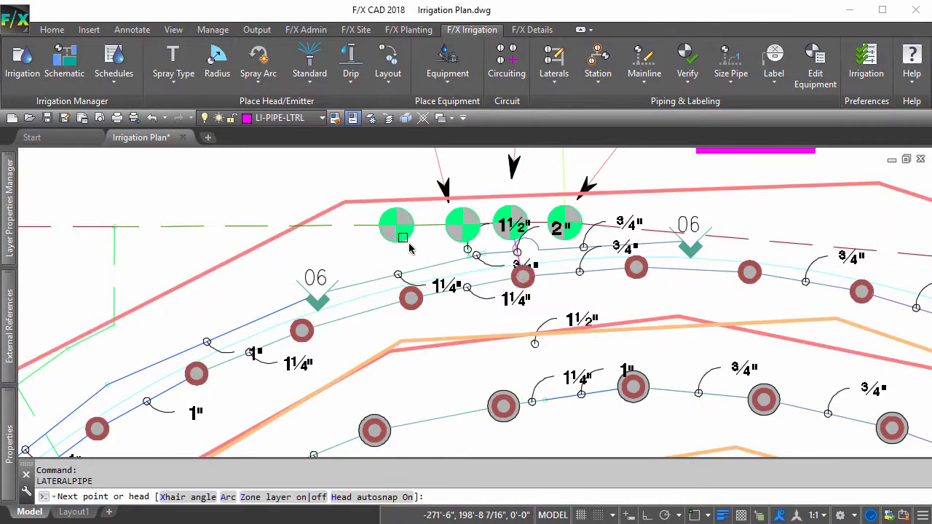
{"action": "left_click", "coordinate": [472, 411]}
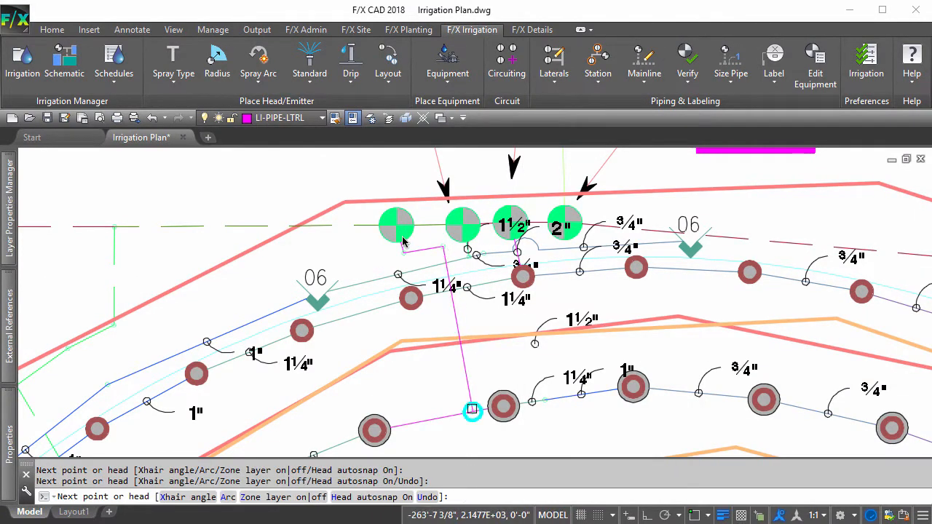
{"action": "left_click", "coordinate": [732, 66]}
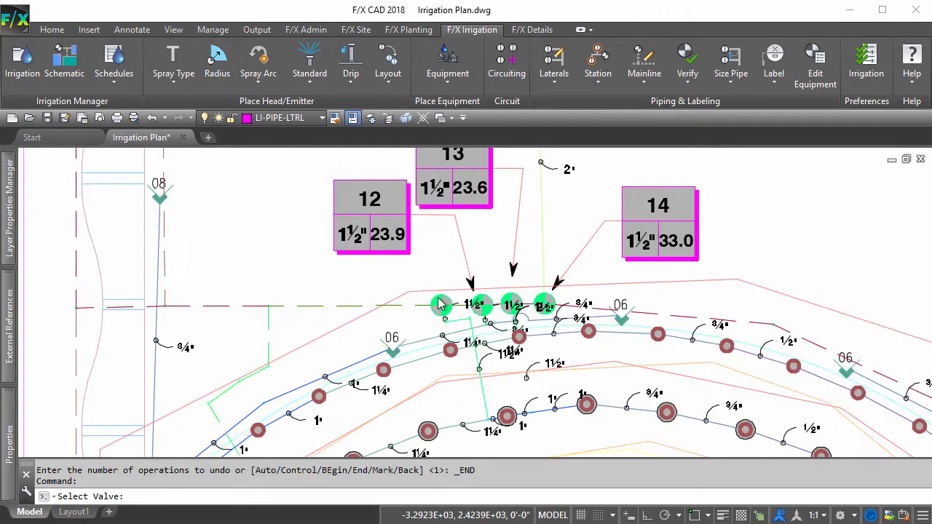
Number the new valve 12 and increment the existing valve numbers from 12 upward
{"action": "left_click", "coordinate": [440, 304]}
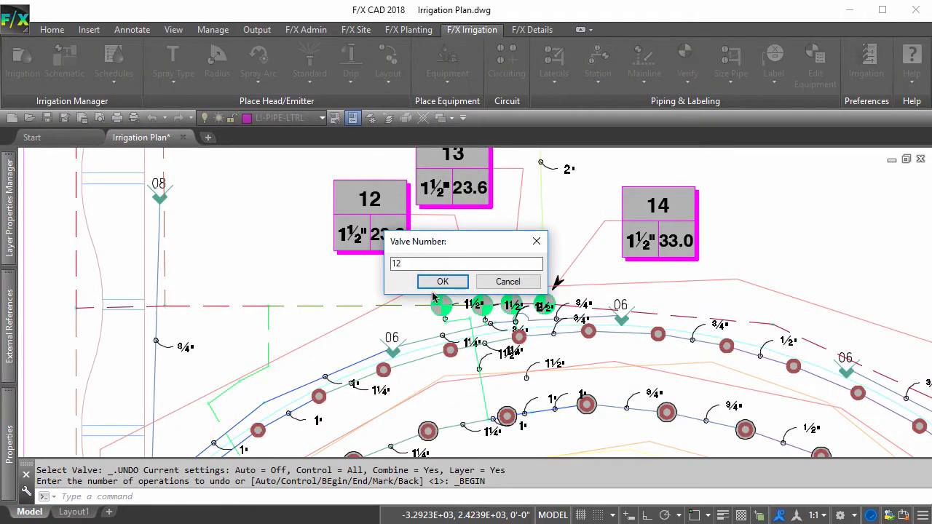
{"action": "left_click", "coordinate": [443, 283]}
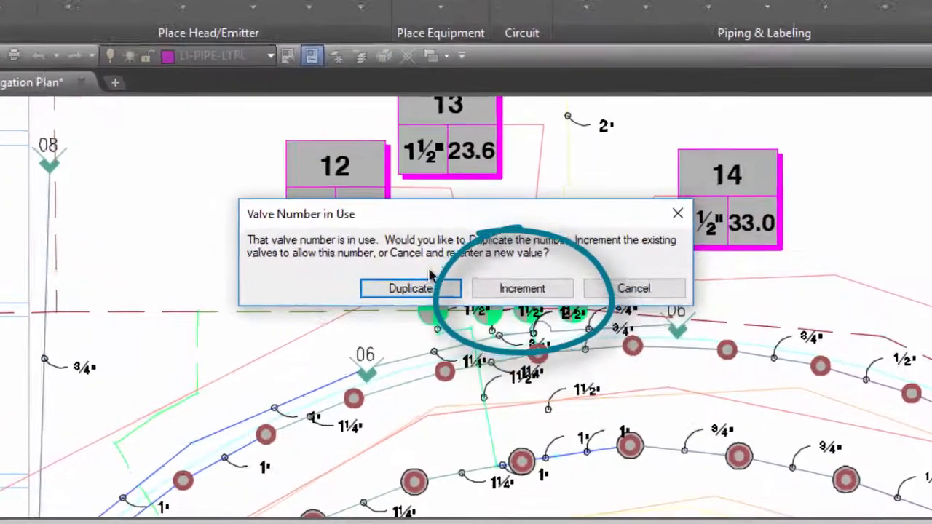
{"action": "left_click", "coordinate": [522, 289]}
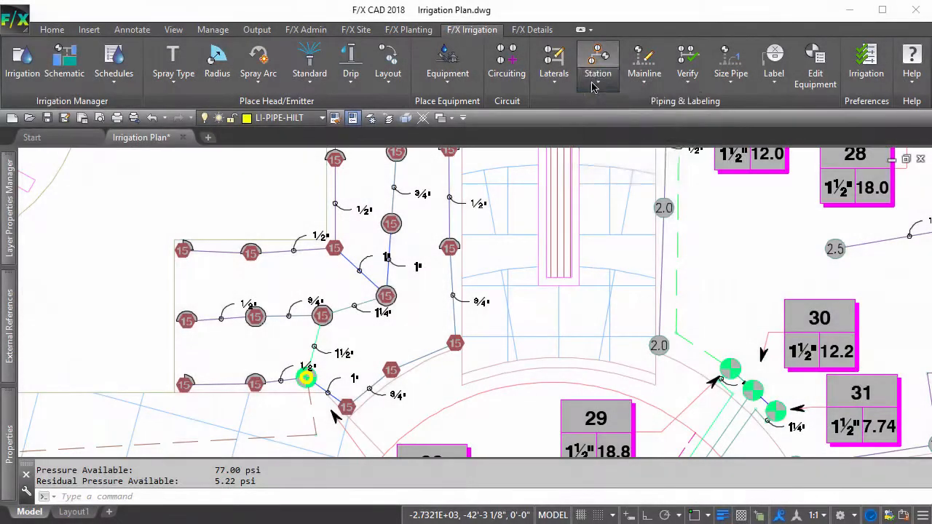
Delete the station near the building corner including its laterals, heads and valve
{"action": "left_click", "coordinate": [597, 61]}
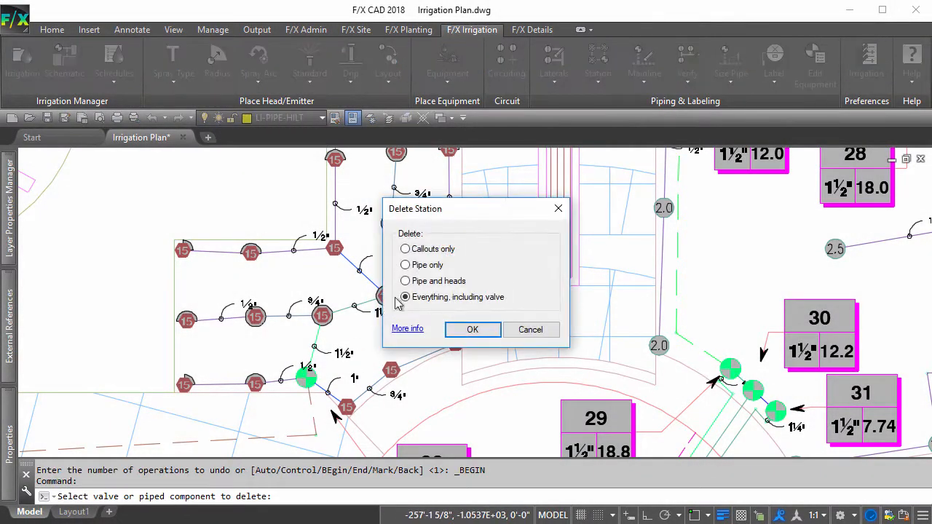
{"action": "left_click", "coordinate": [472, 330]}
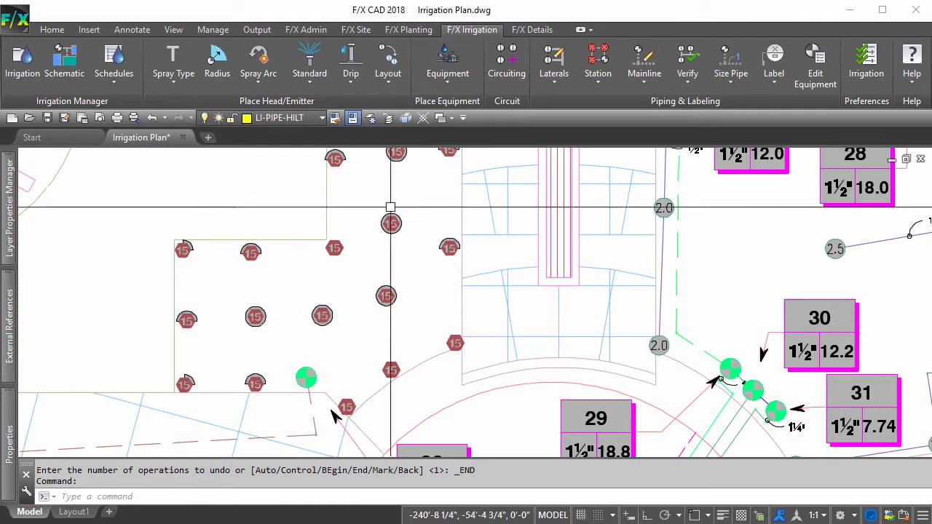